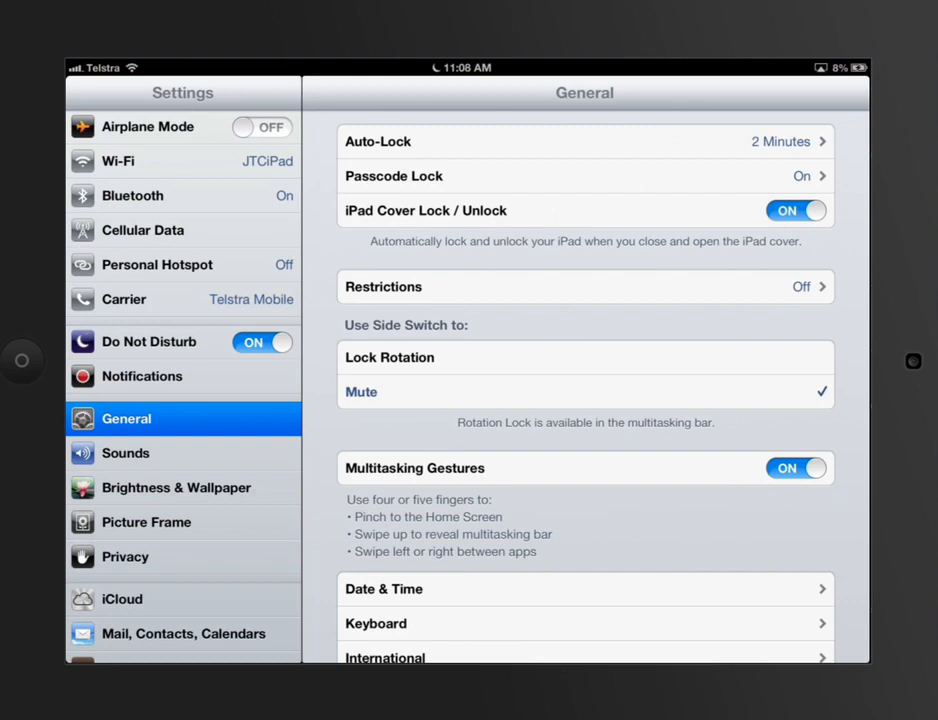
- Open the Restrictions page under General, where restrictions are still off
left_click(585, 287)
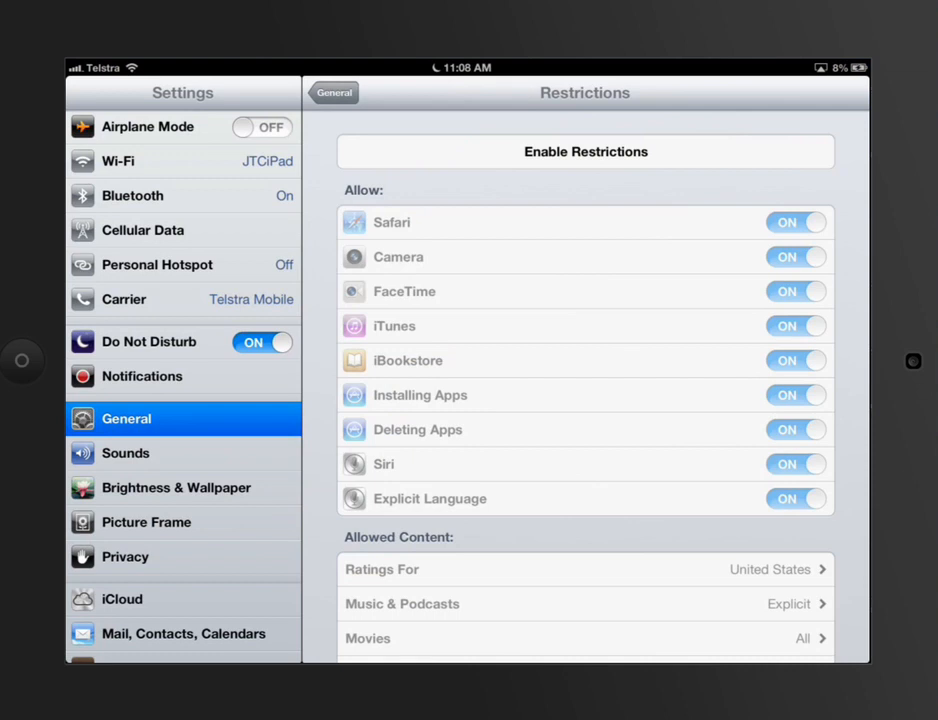
- Enable Restrictions and set a four-digit restrictions passcode
left_click(585, 151)
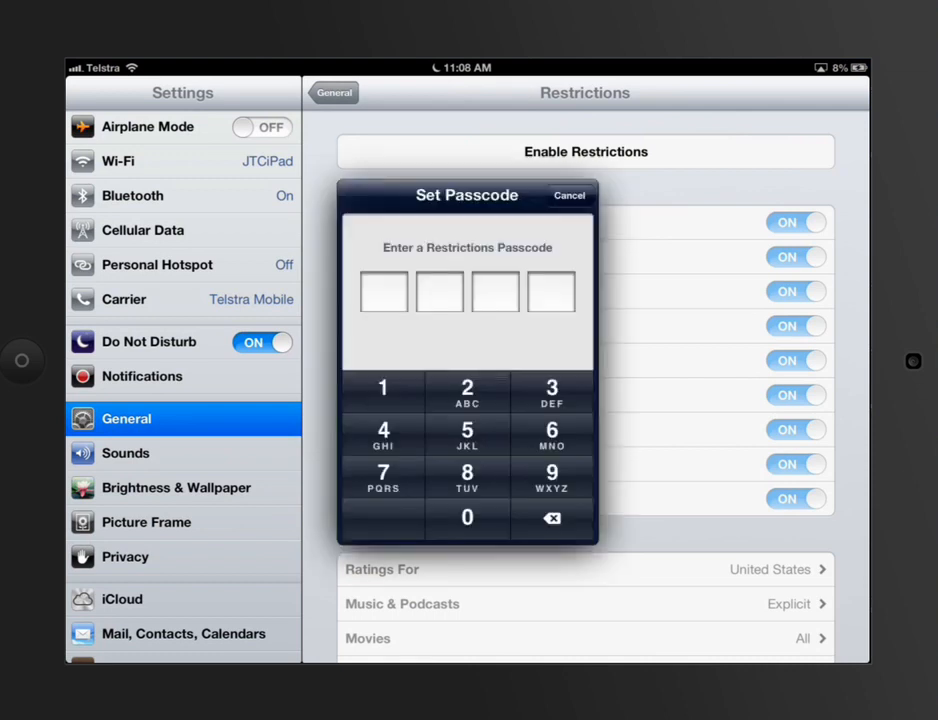
left_click(467, 390)
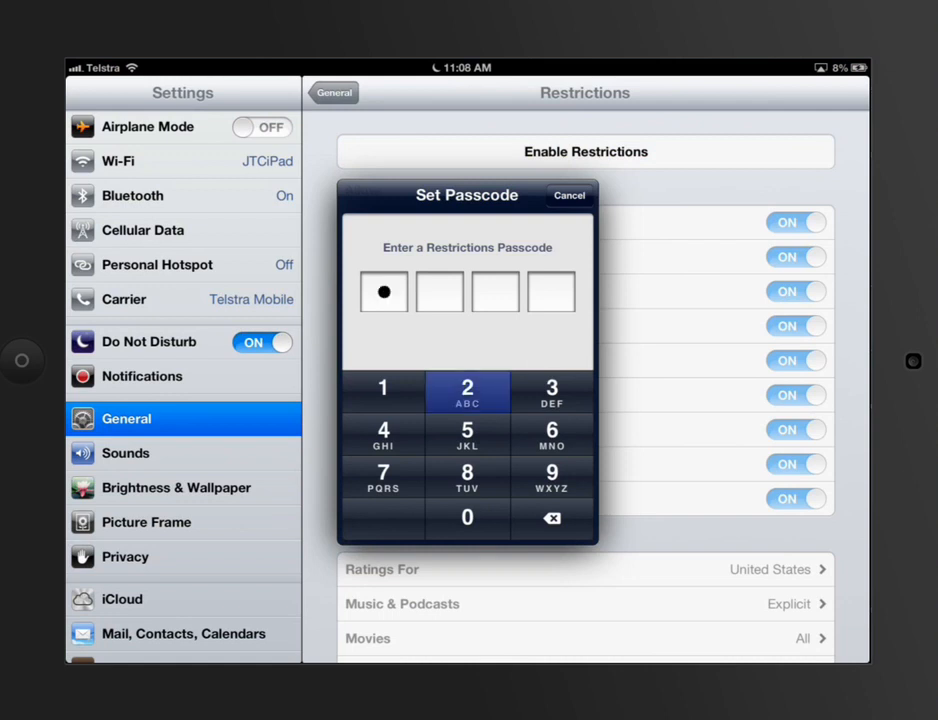
left_click(467, 517)
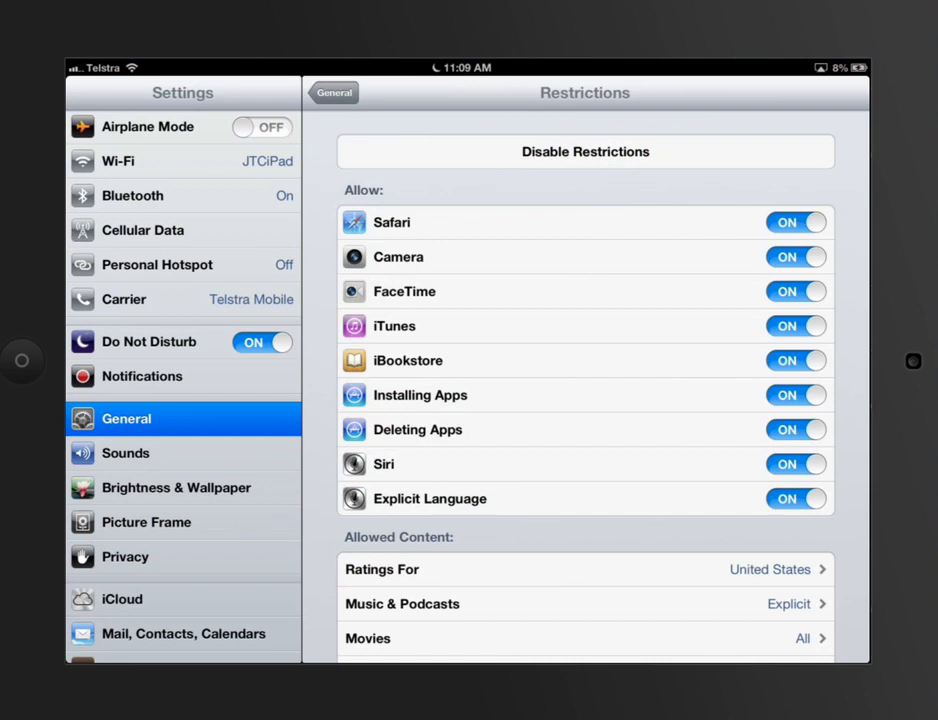
- Switch off Installing Apps and FaceTime in the allowed apps list
left_click(796, 395)
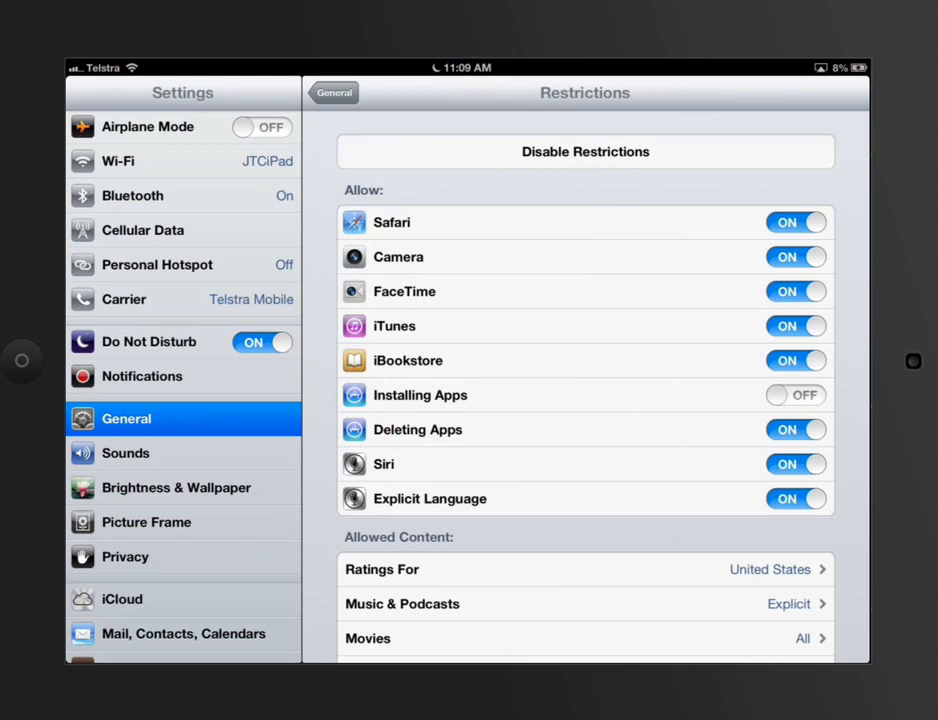
left_click(795, 291)
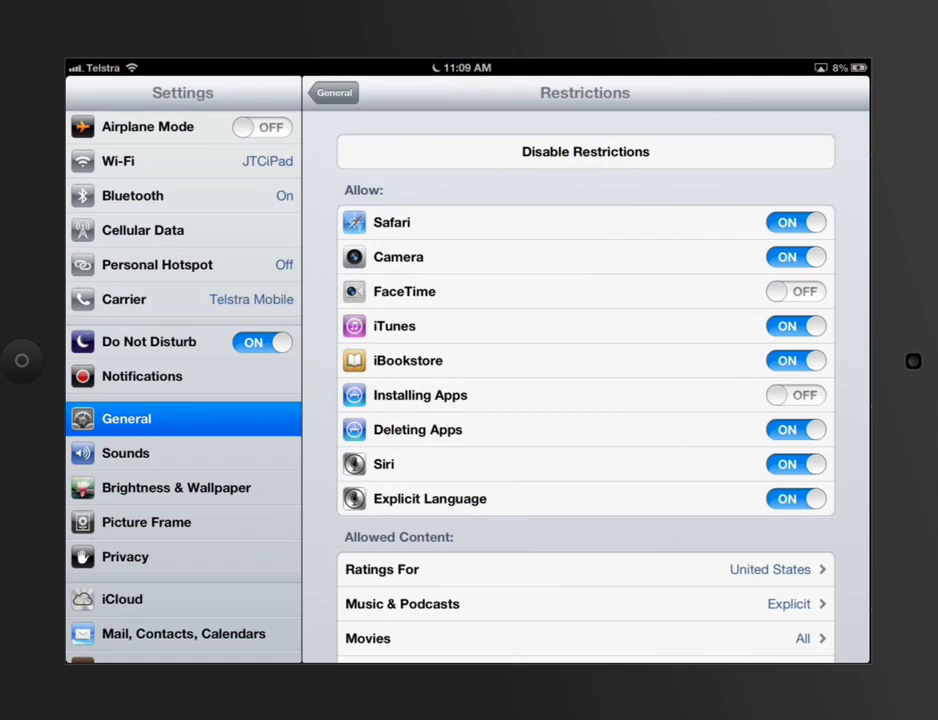
scroll("down", 3)
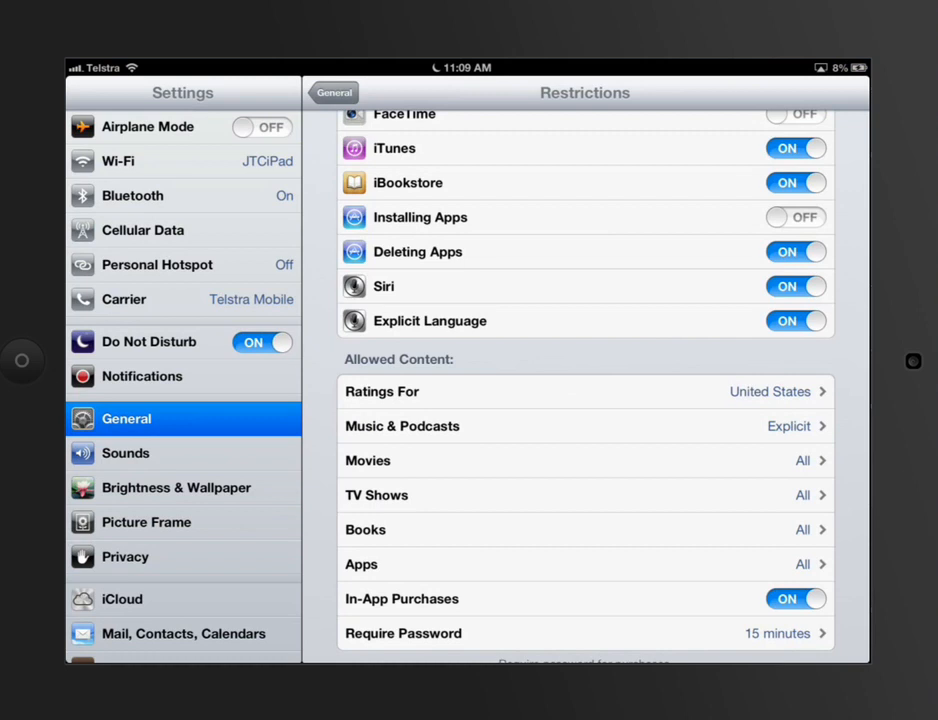
- Change content ratings country from United States to Australia
scroll("down", 3)
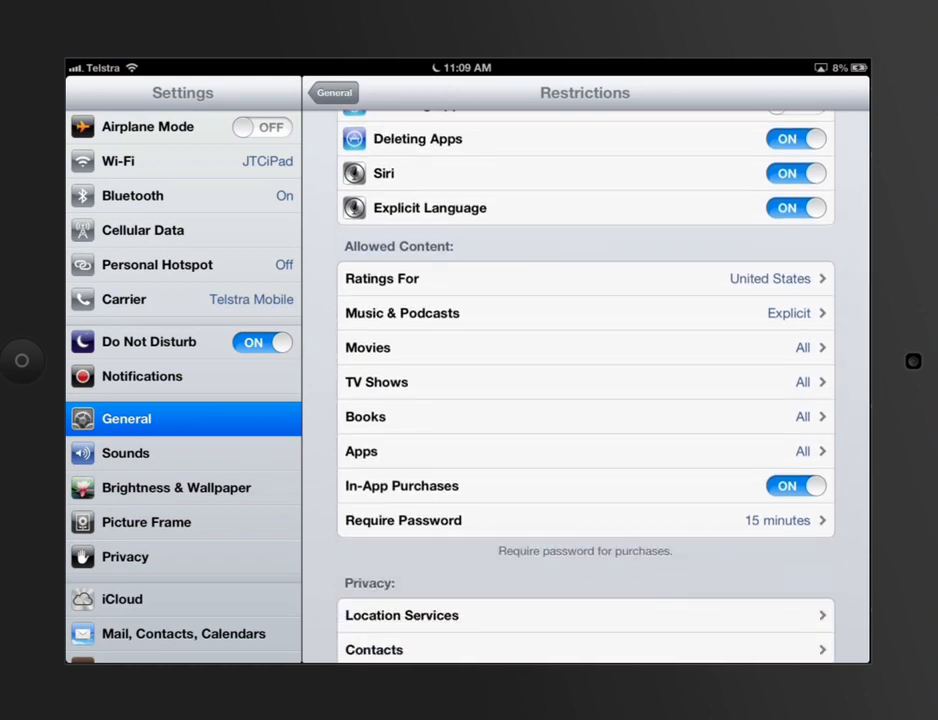
left_click(584, 278)
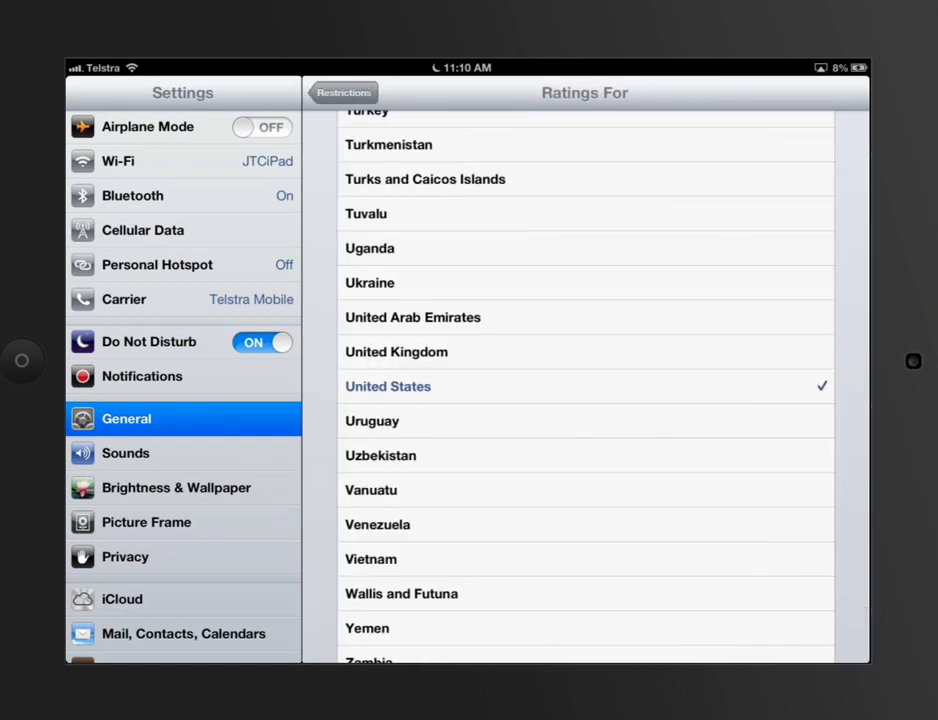
scroll("down", 3)
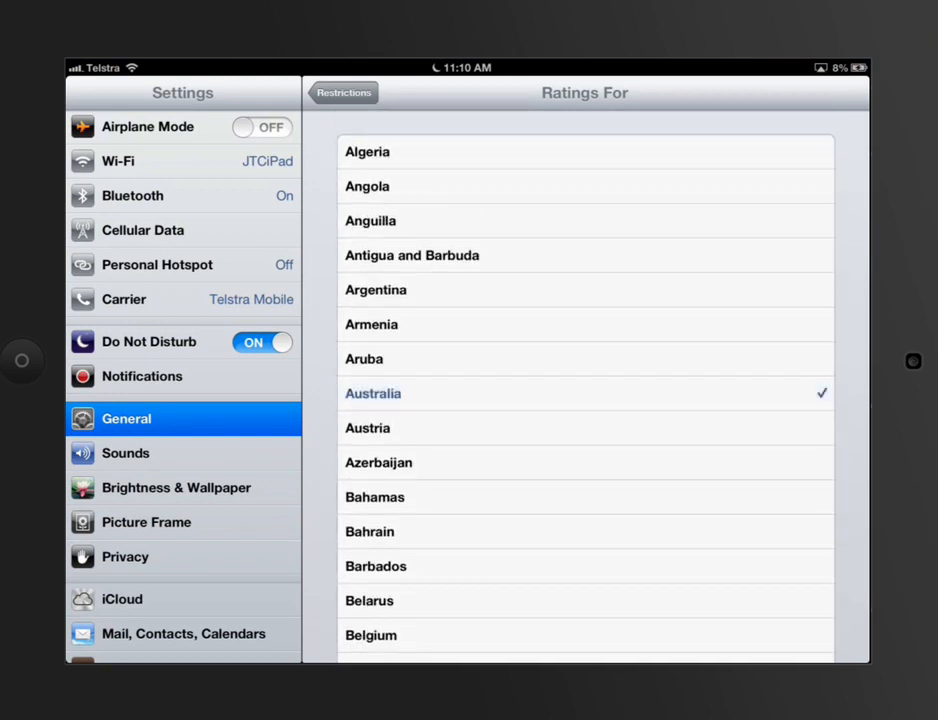
left_click(343, 92)
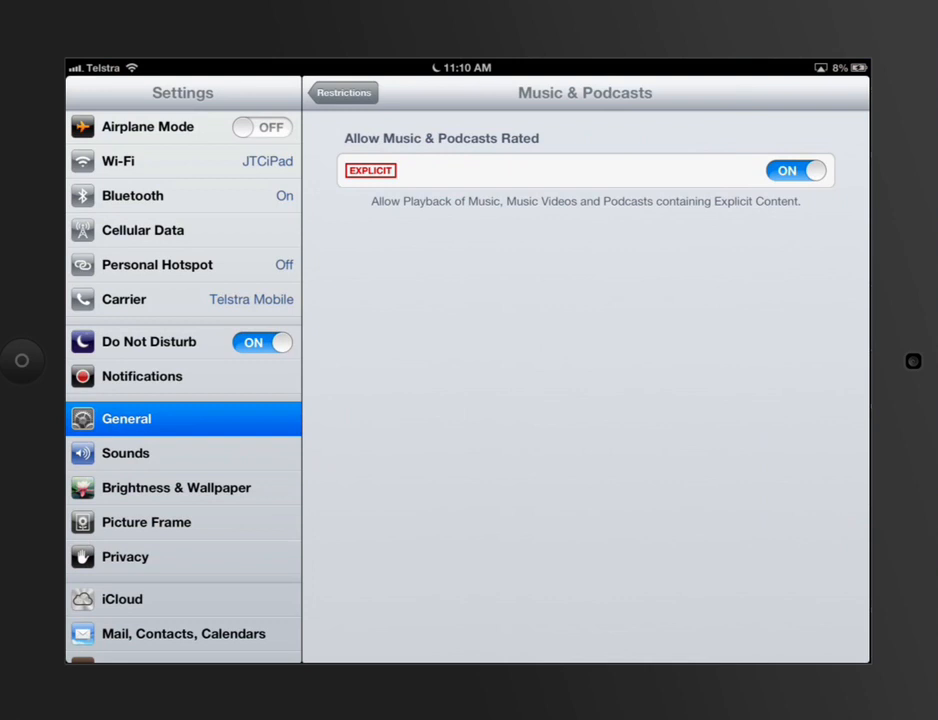
left_click(343, 92)
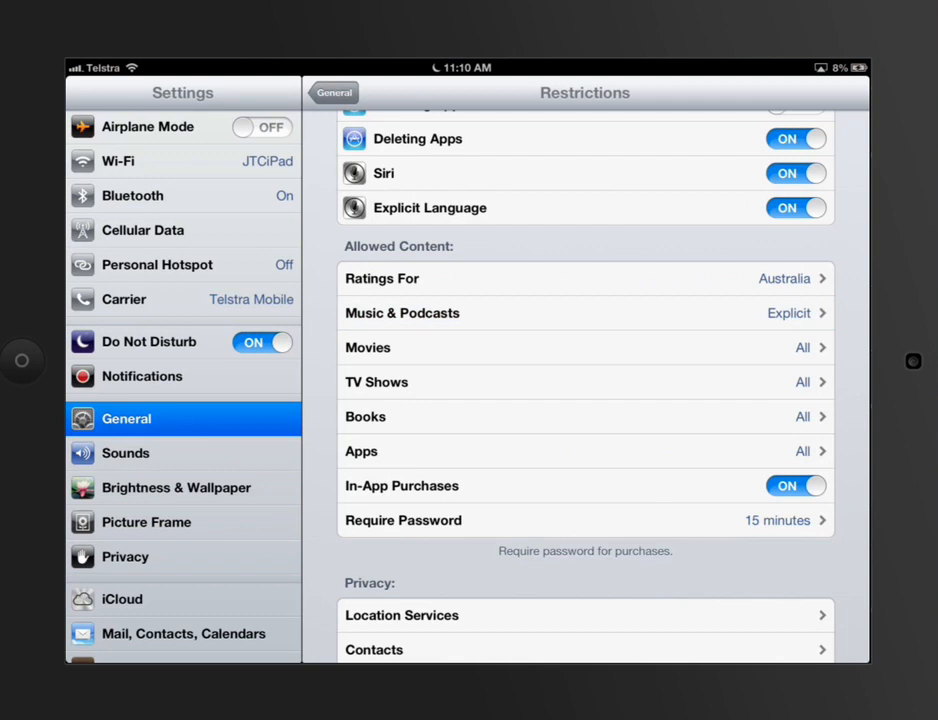
left_click(585, 347)
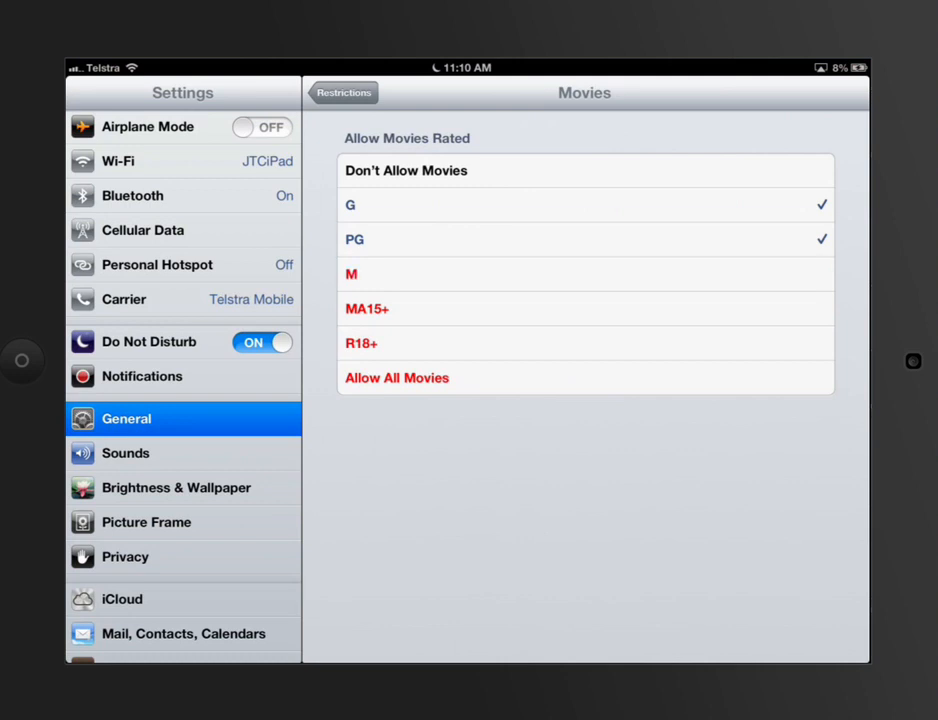
- Limit Movies to PG and scroll further down the restrictions list
left_click(337, 92)
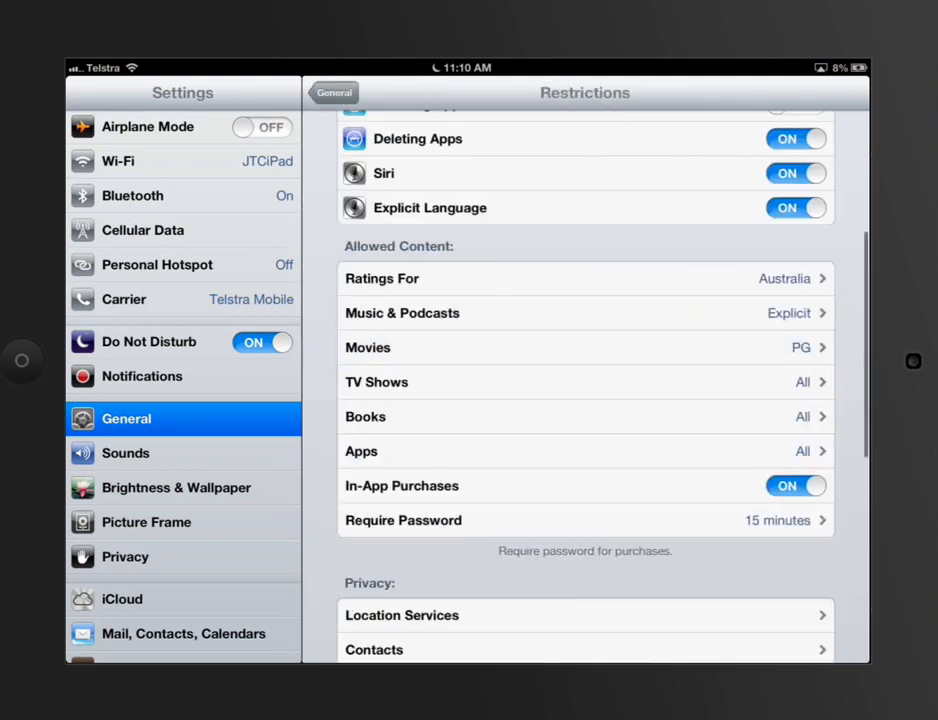
scroll("down", 3)
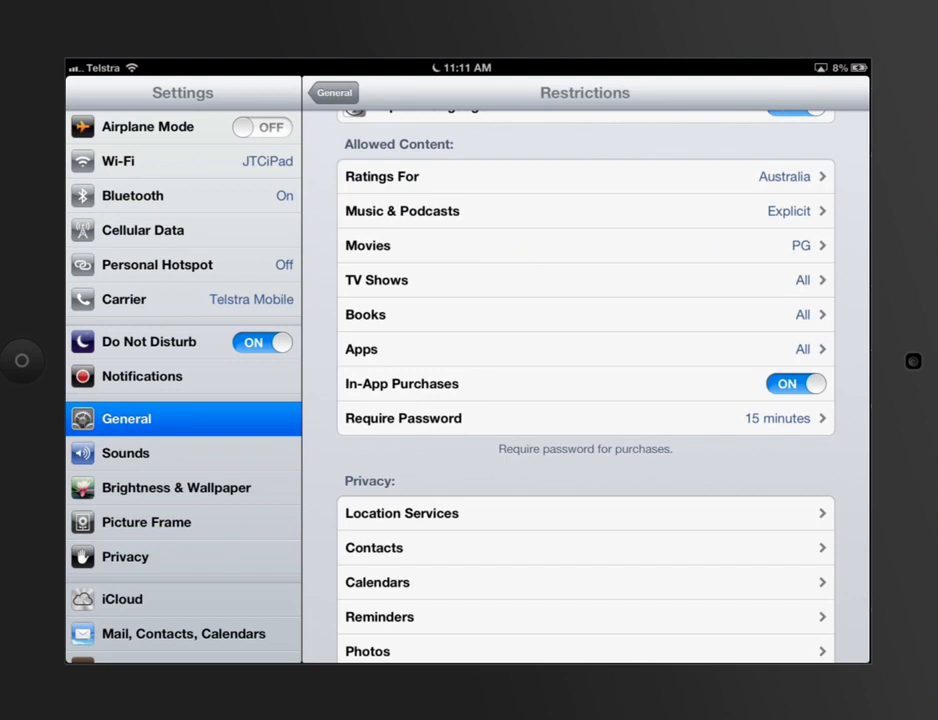
scroll("down", 3)
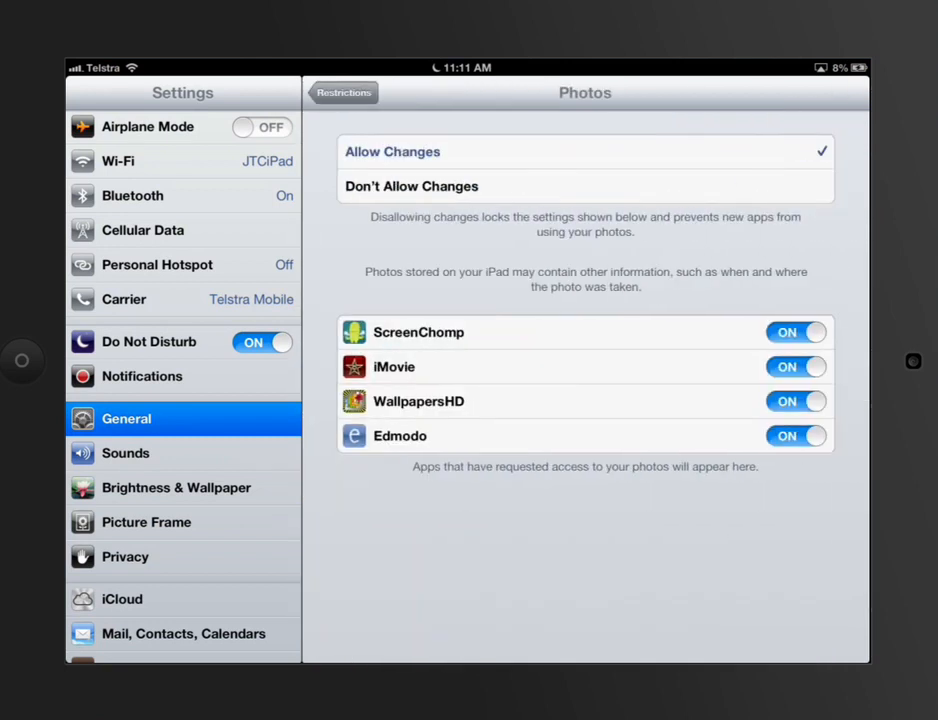
left_click(344, 92)
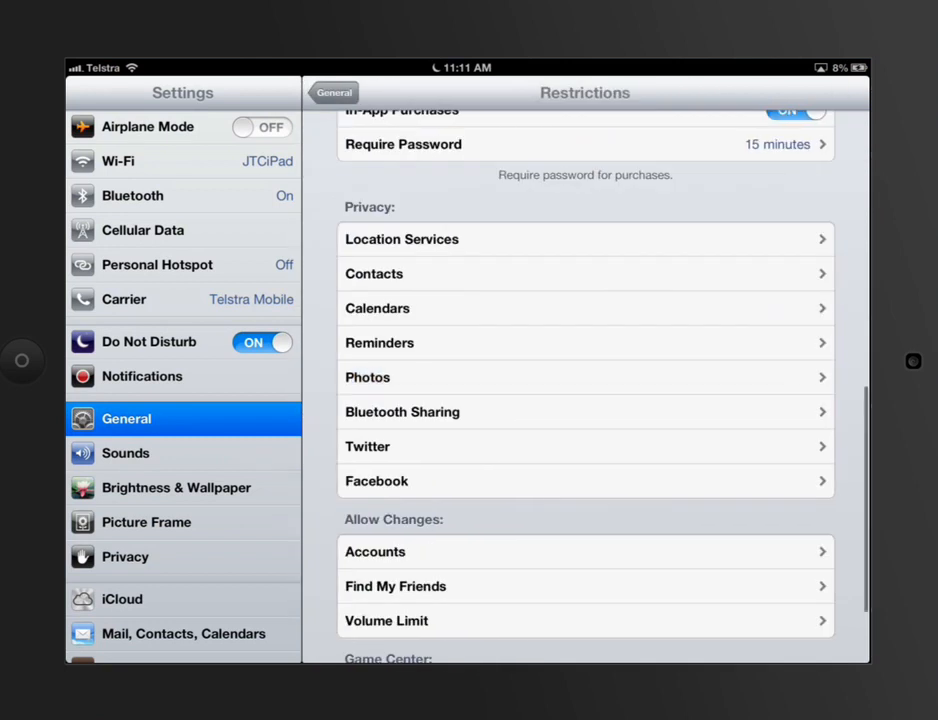
scroll("down", 3)
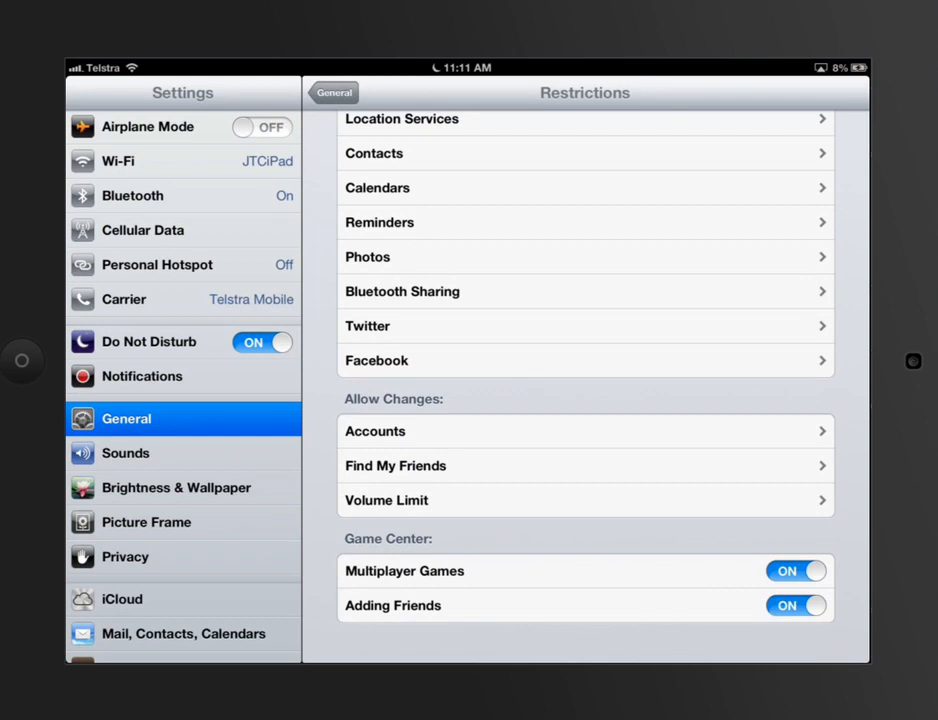
left_click(585, 500)
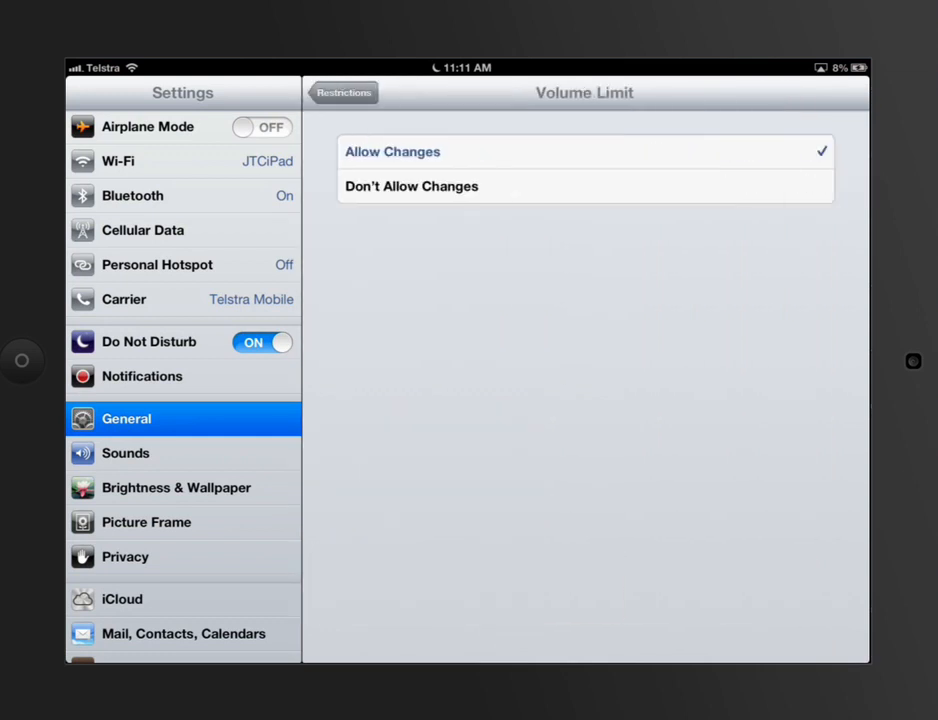
left_click(343, 92)
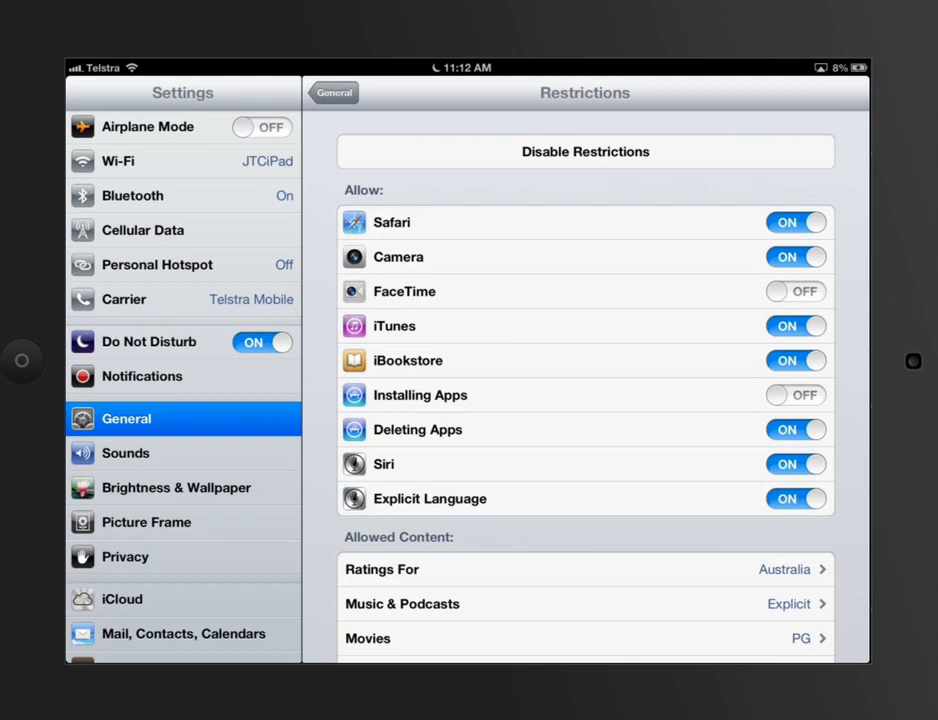
- Disable Restrictions and go back to General, showing Restrictions as Off
left_click(585, 151)
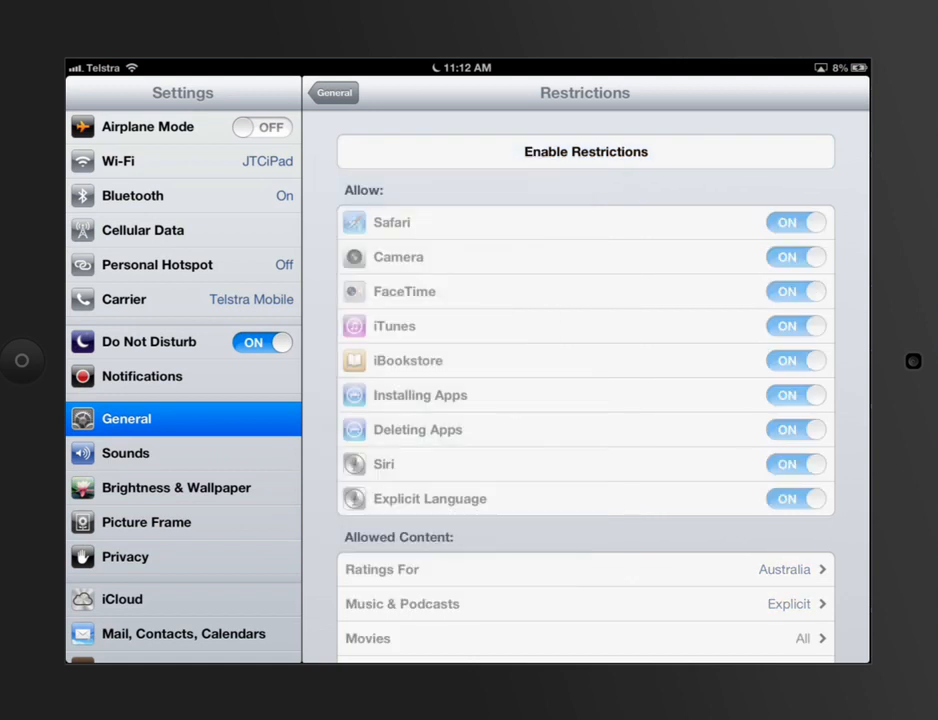
left_click(333, 92)
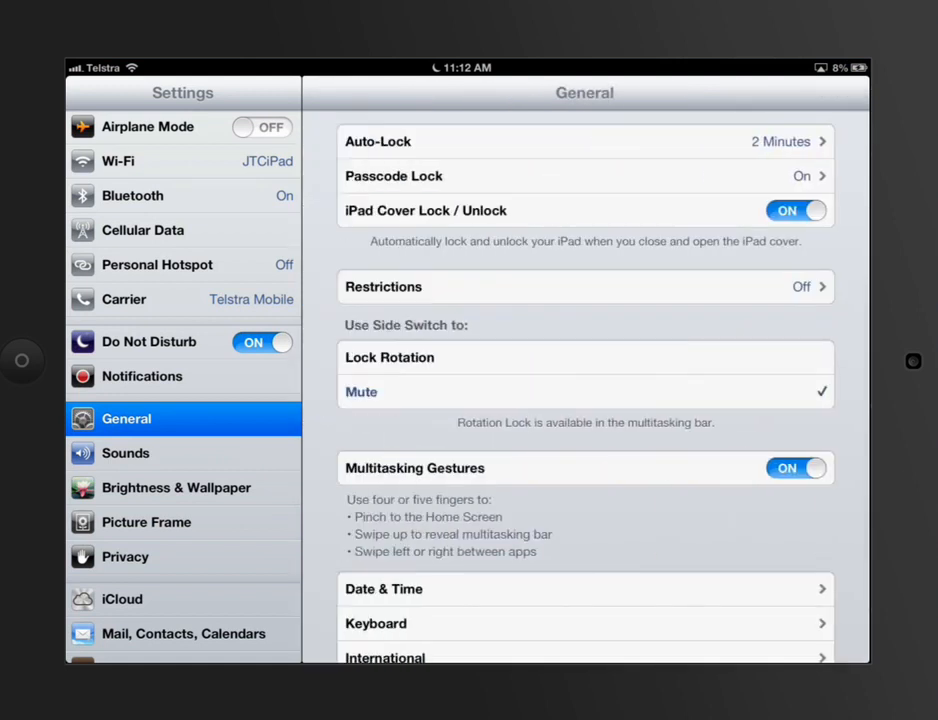